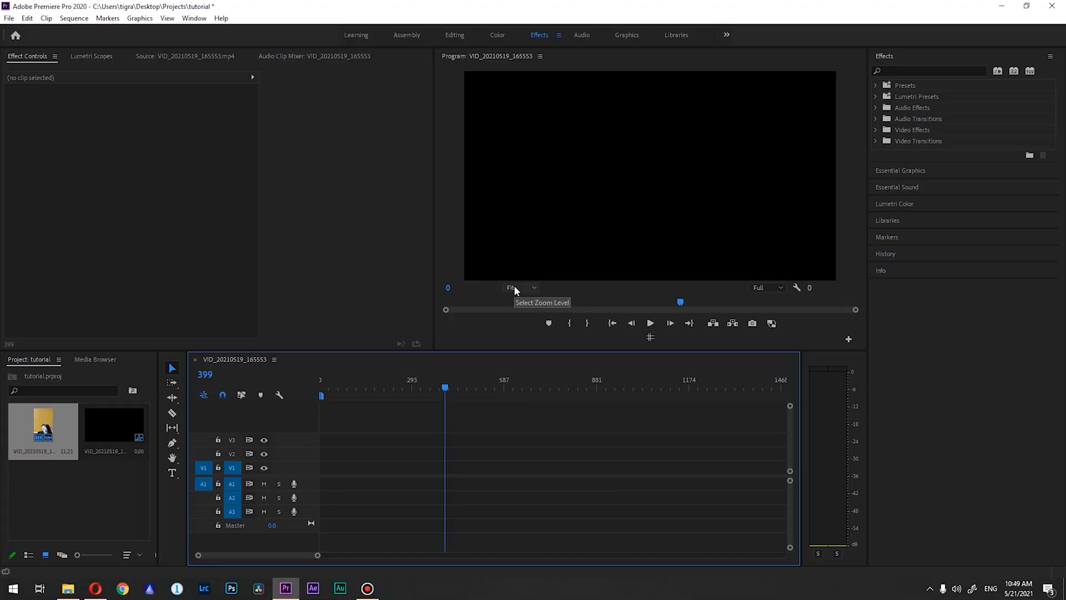
pyautogui.moveTo(74, 424)
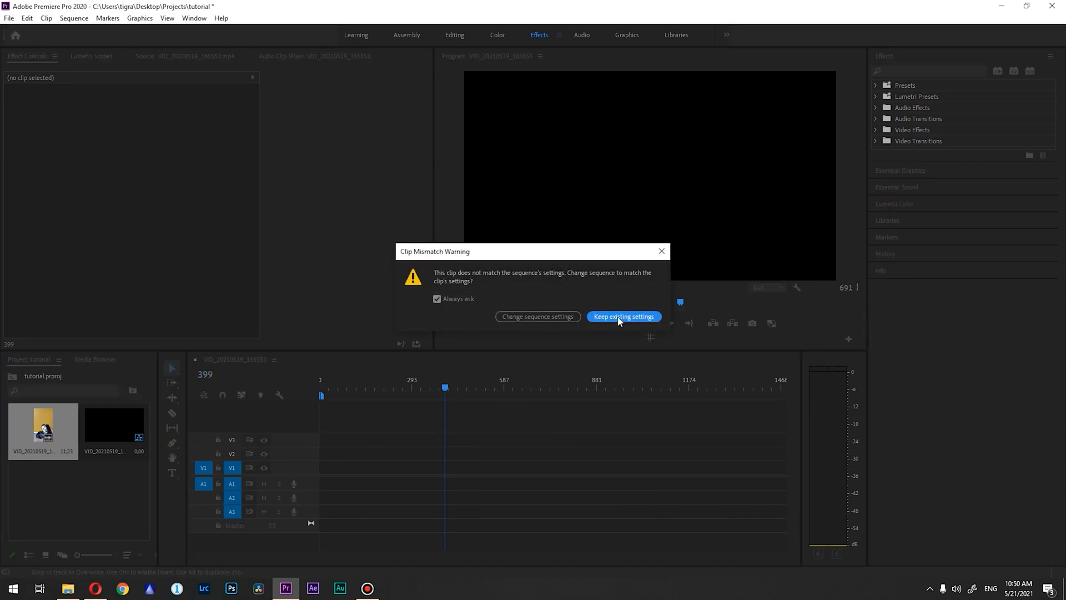
# Step: Keep the sequence's existing horizontal frame settings when the Clip Mismatch Warning appears
pyautogui.click(623, 317)
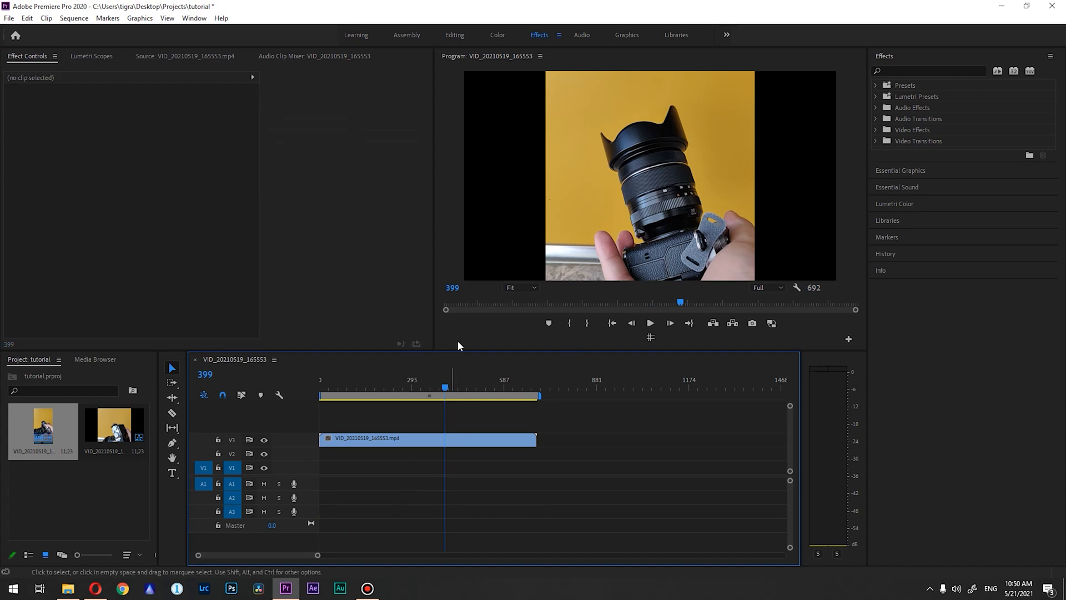
pyautogui.moveTo(589, 230)
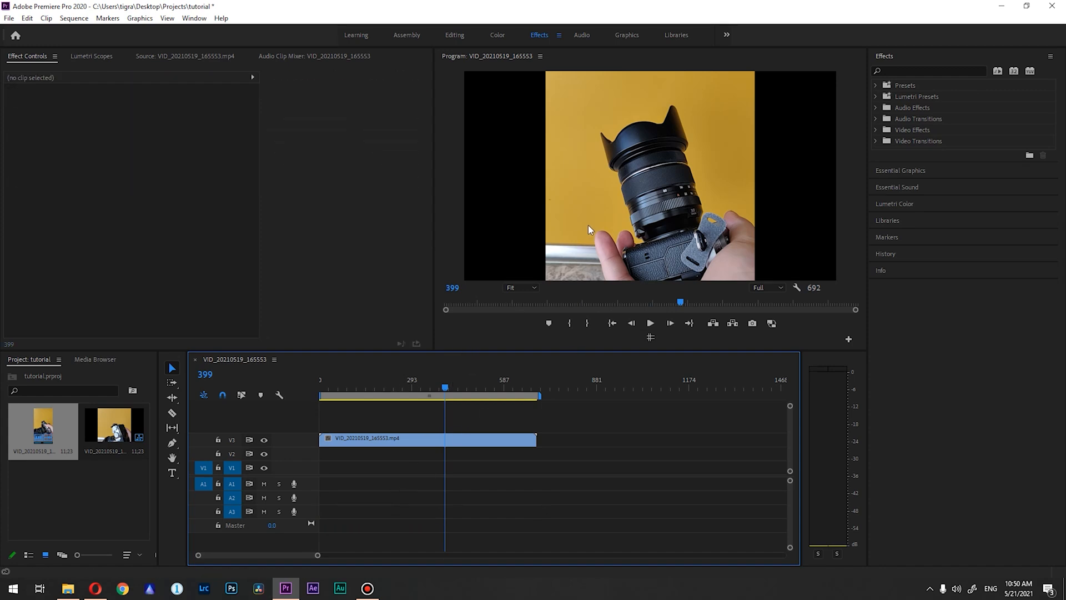
pyautogui.moveTo(455, 378)
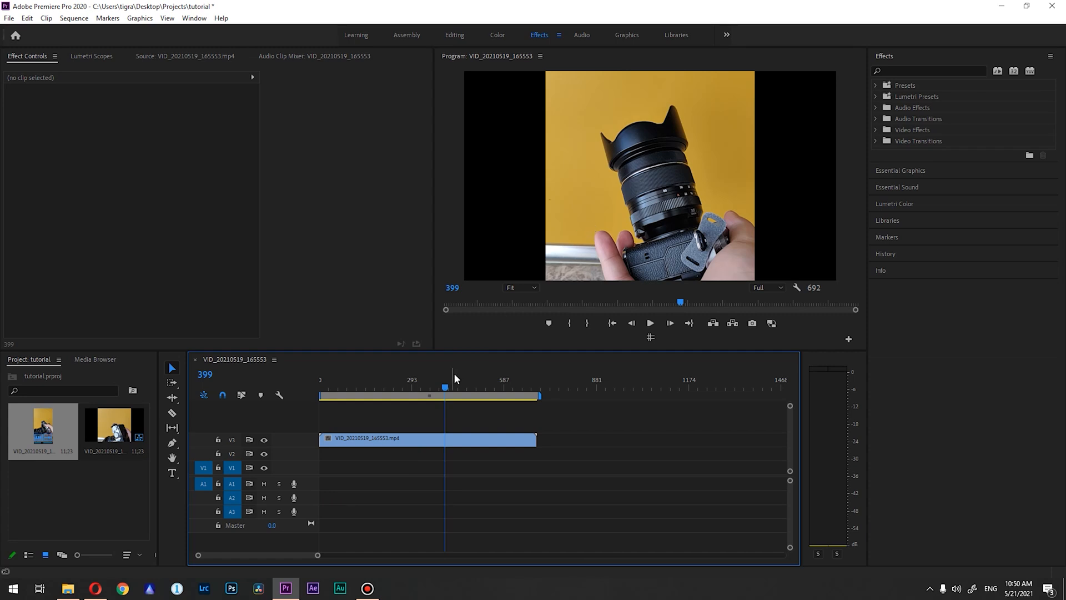
pyautogui.moveTo(422, 419)
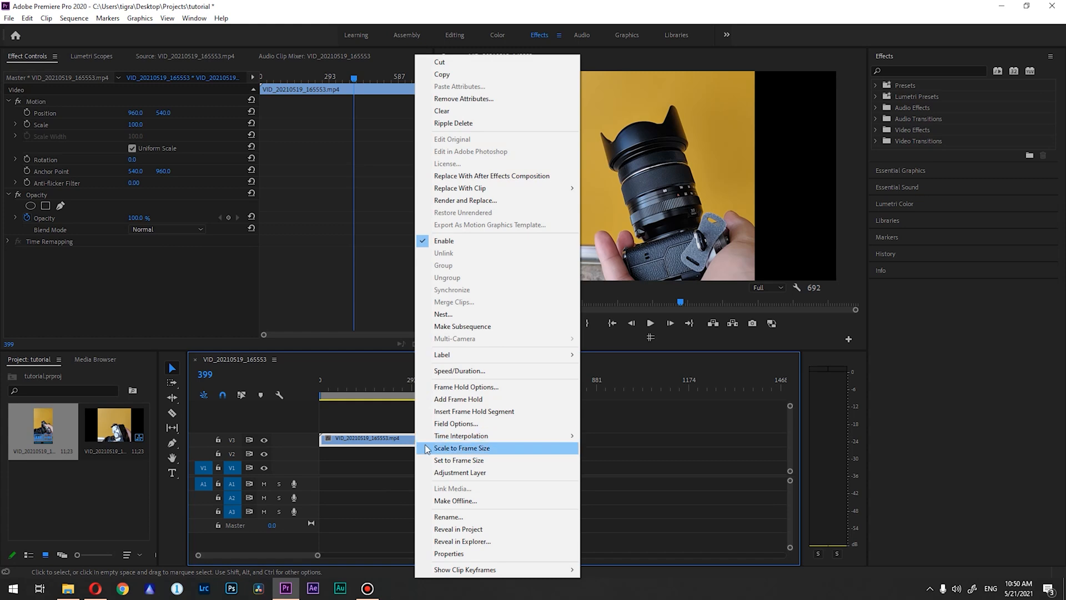
# Step: Scale the V3 camera clip to frame size so the whole vertical video shows
pyautogui.click(462, 448)
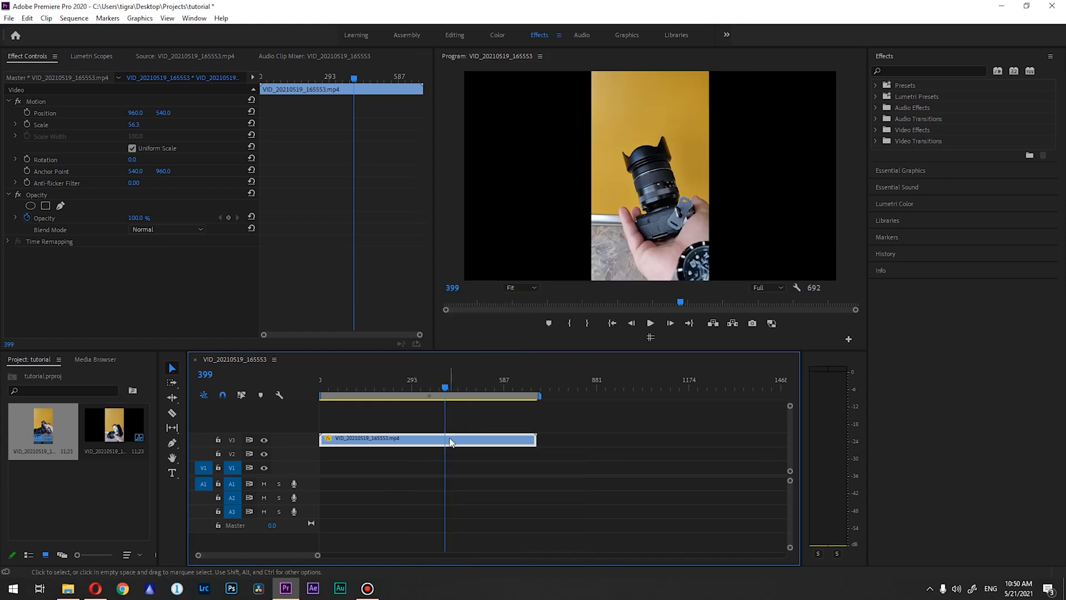
pyautogui.moveTo(449, 442)
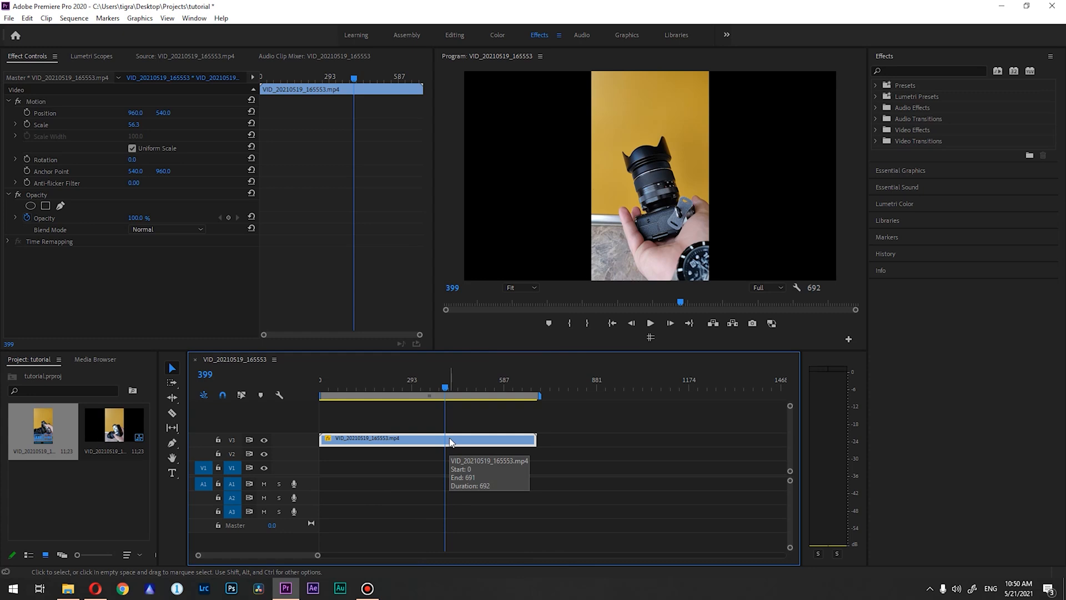
pyautogui.moveTo(449, 442)
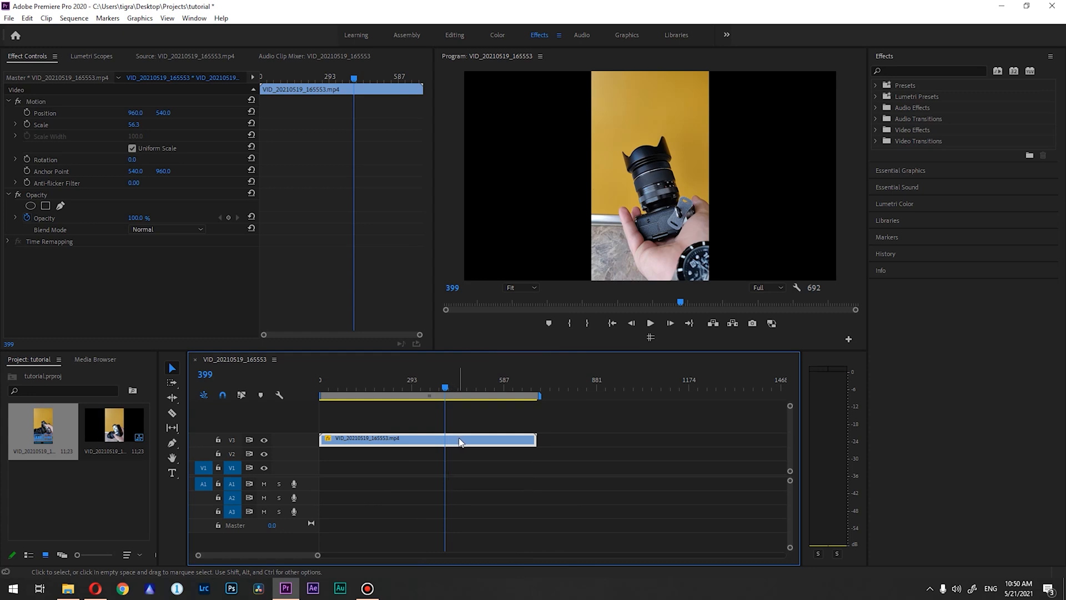
pyautogui.moveTo(461, 442)
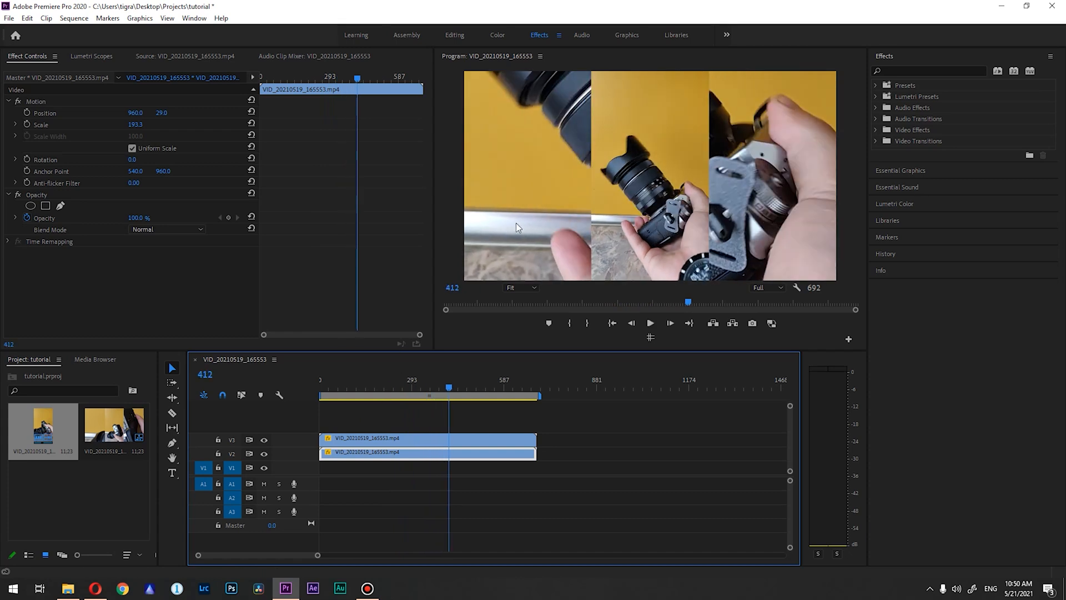
pyautogui.moveTo(769, 177)
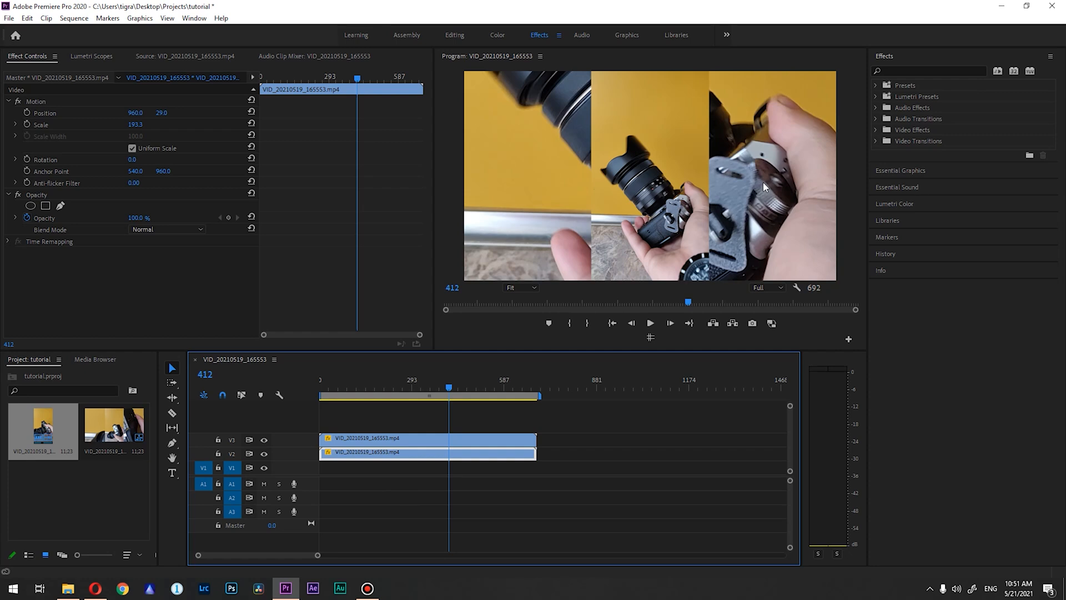
pyautogui.moveTo(786, 112)
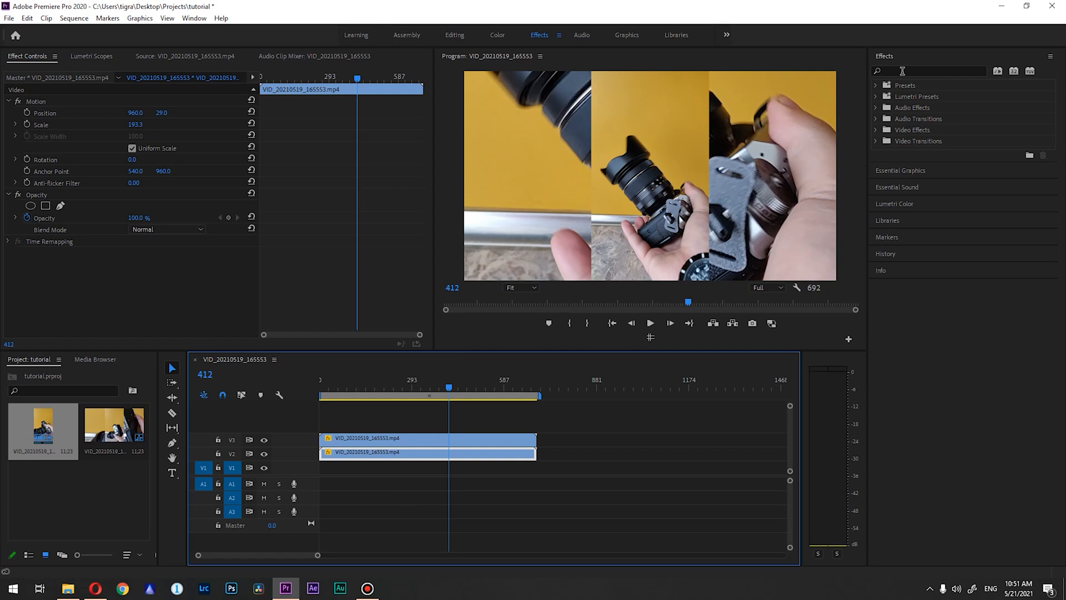
# Step: Search 'blur' in Effects and apply Gaussian Blur to the enlarged V2 background clip
pyautogui.write('blu')
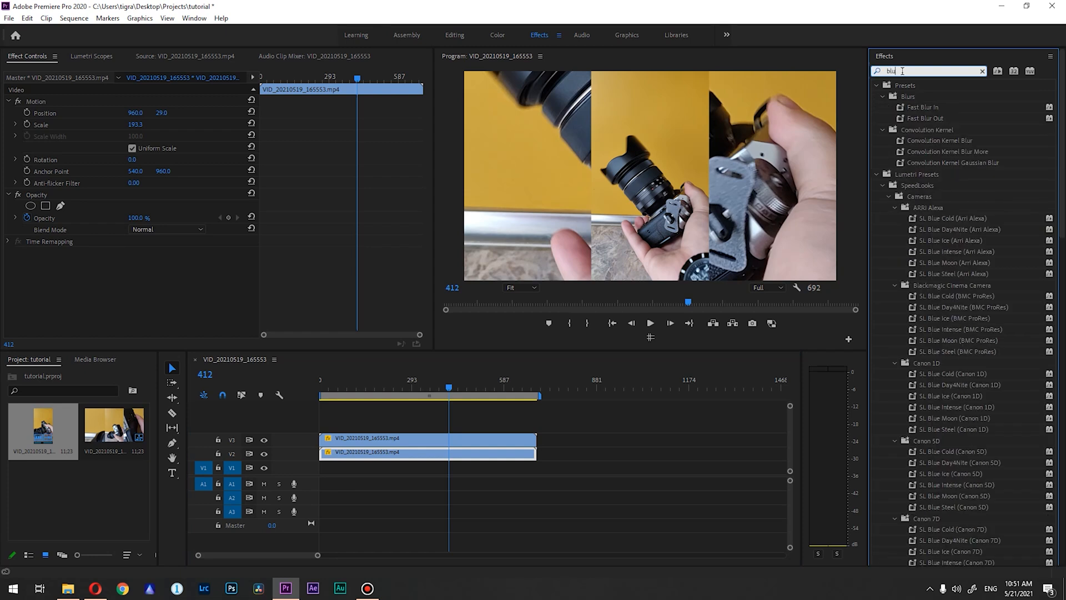
pyautogui.click(878, 85)
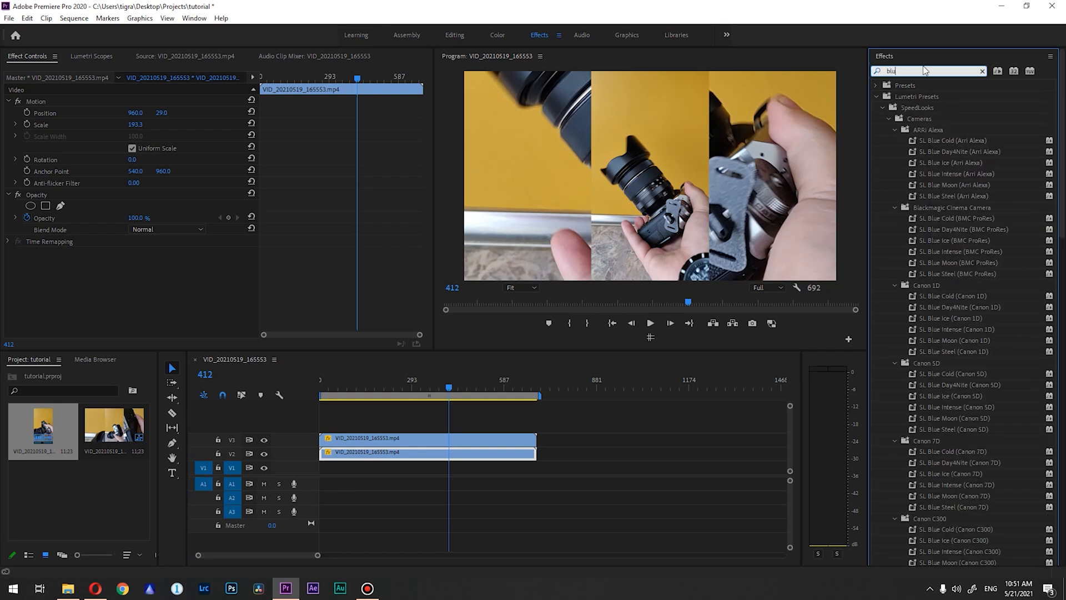
pyautogui.write('r')
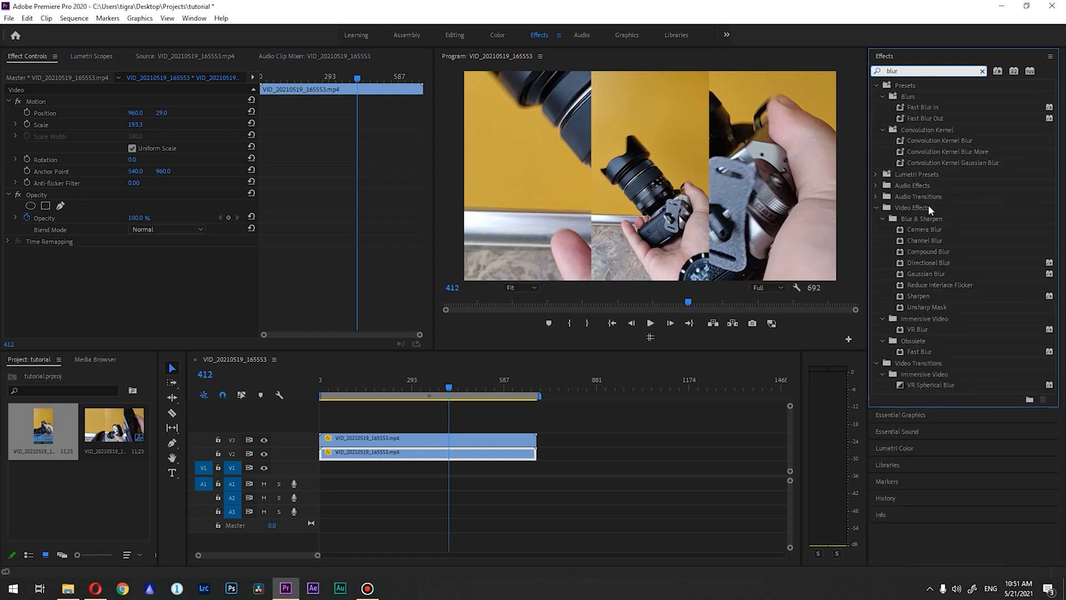
pyautogui.click(927, 274)
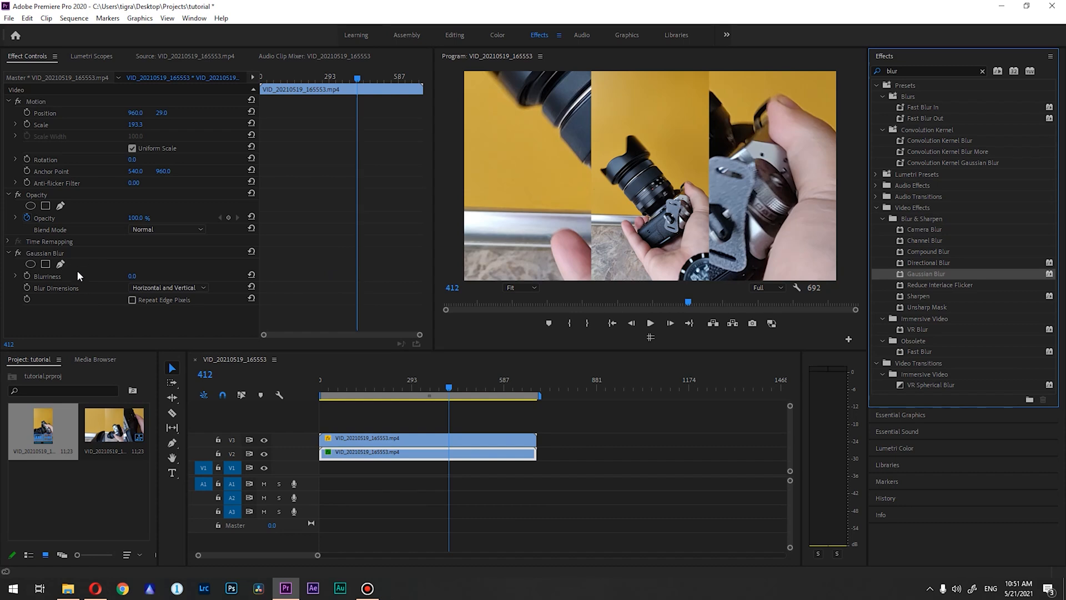
pyautogui.moveTo(97, 285)
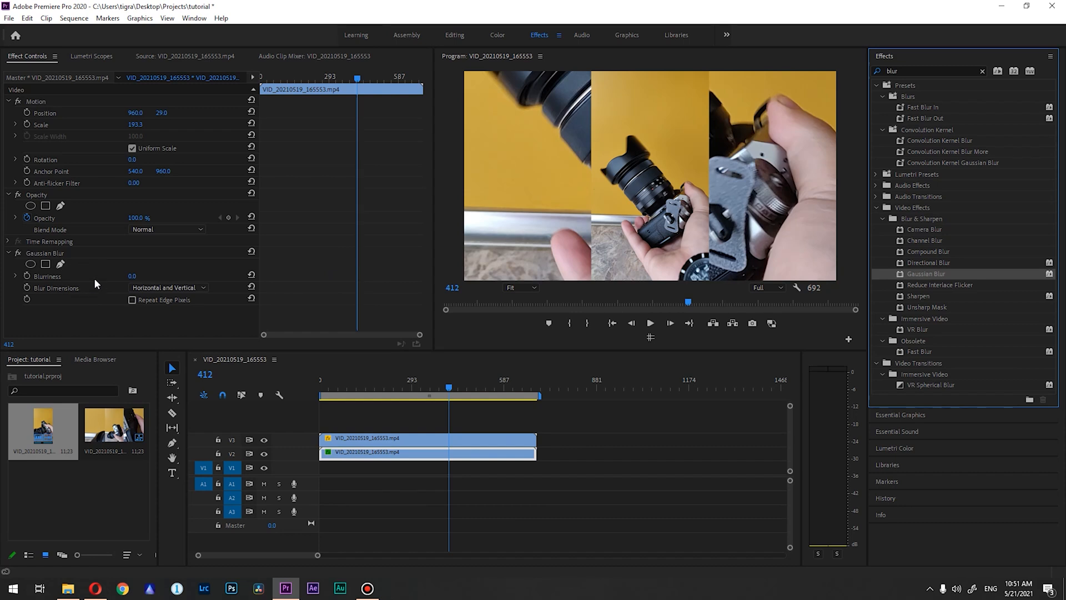